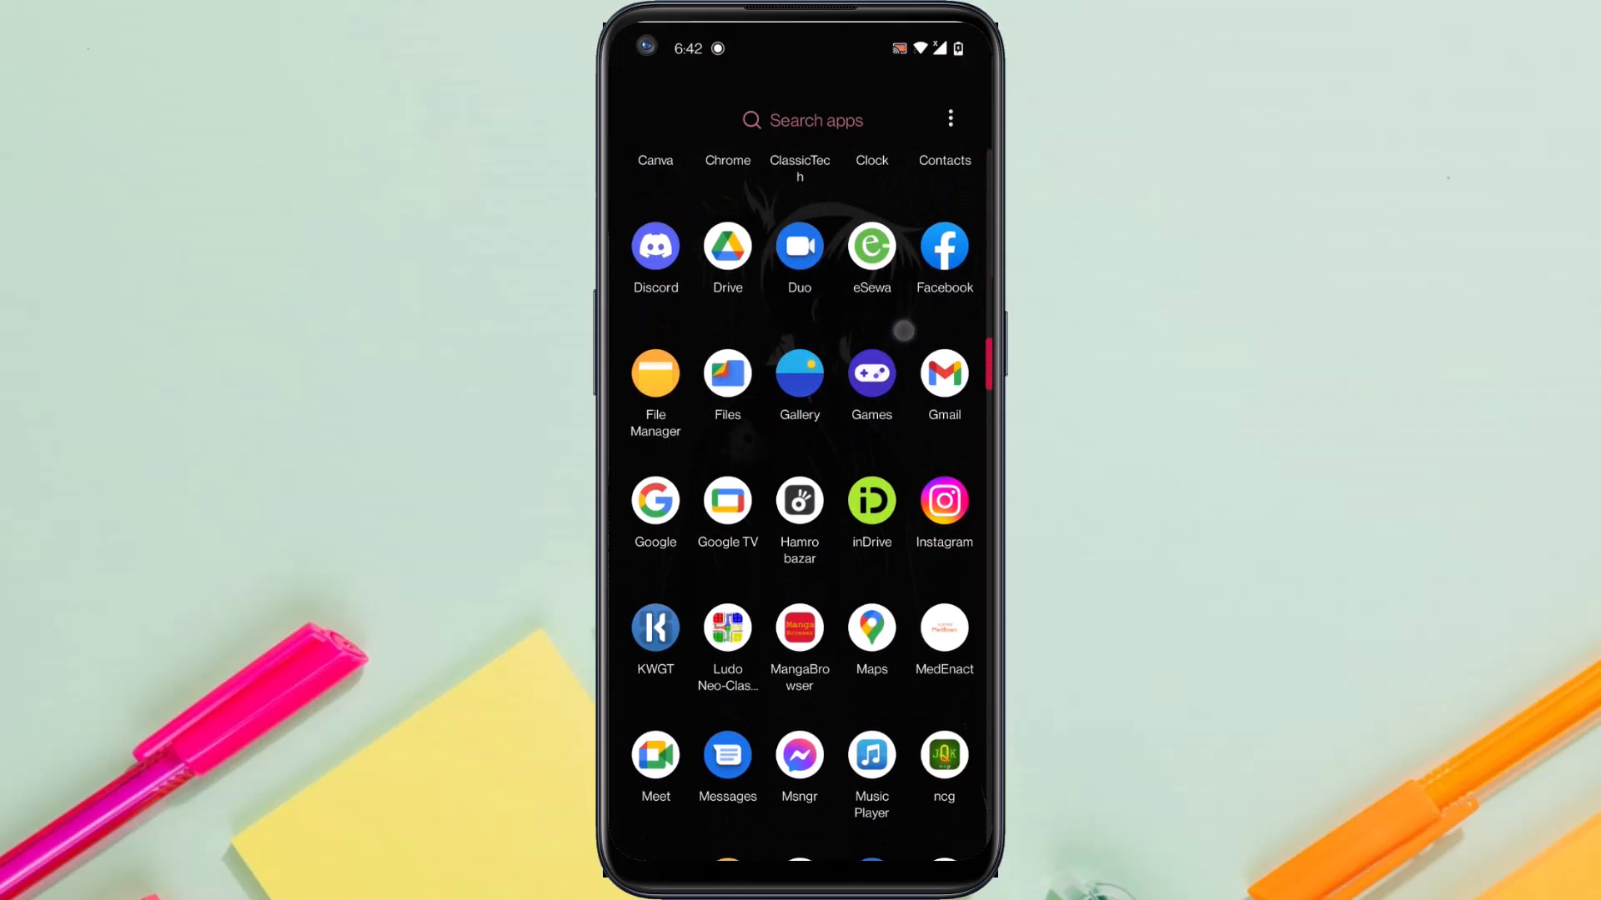
# Step: Search the Play Store for 'instagram' and start the Instagram update
pyautogui.scroll(-3)
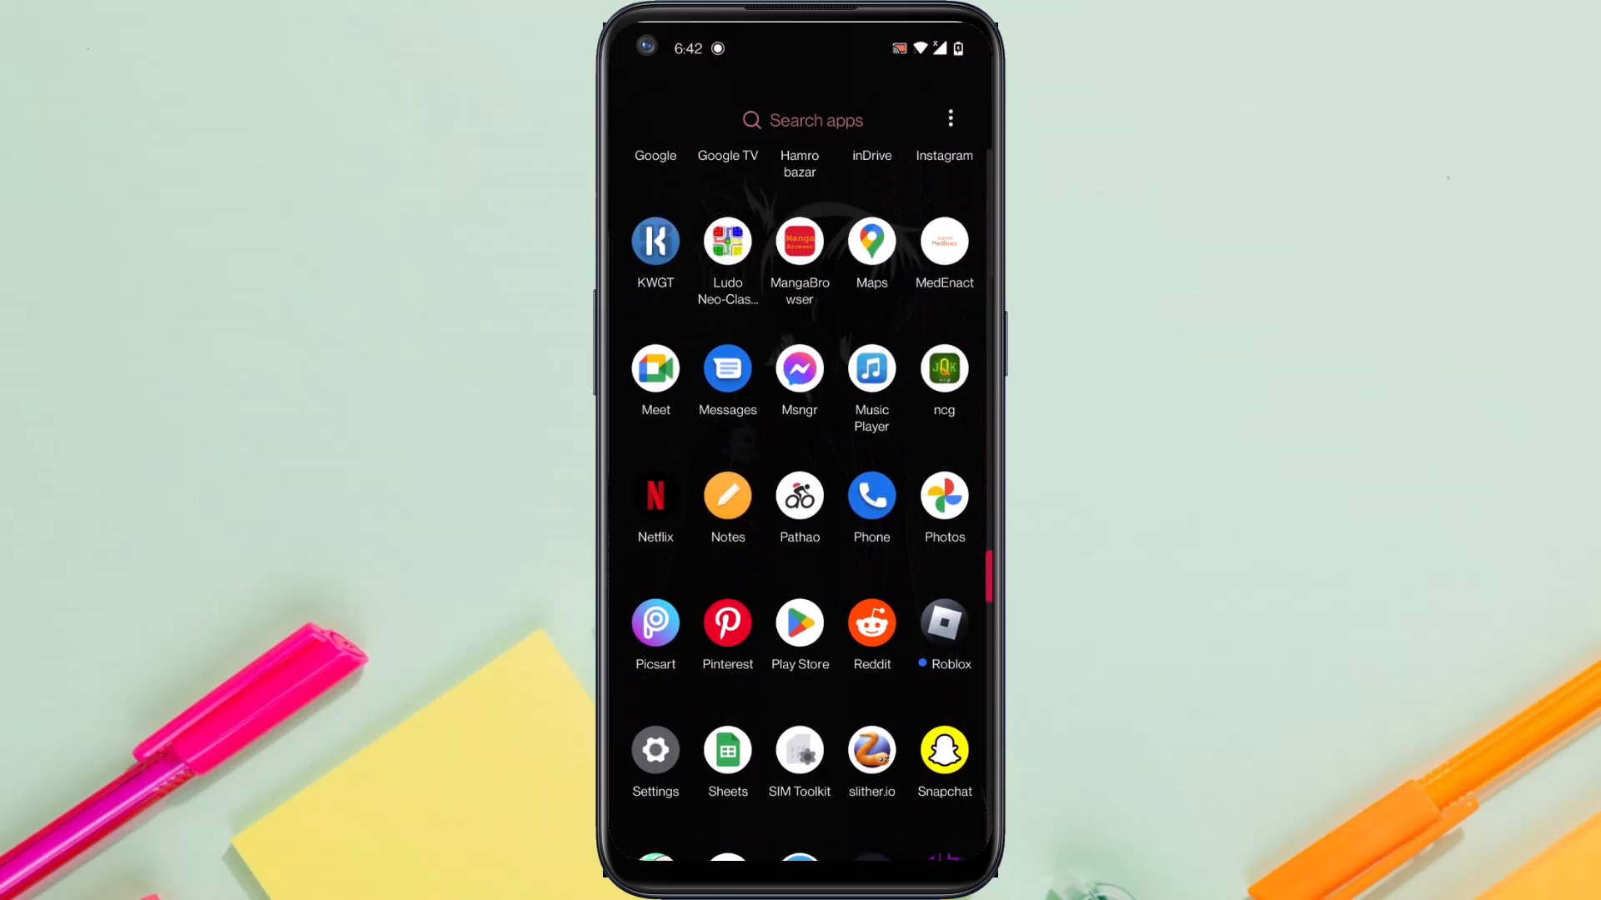
pyautogui.click(799, 621)
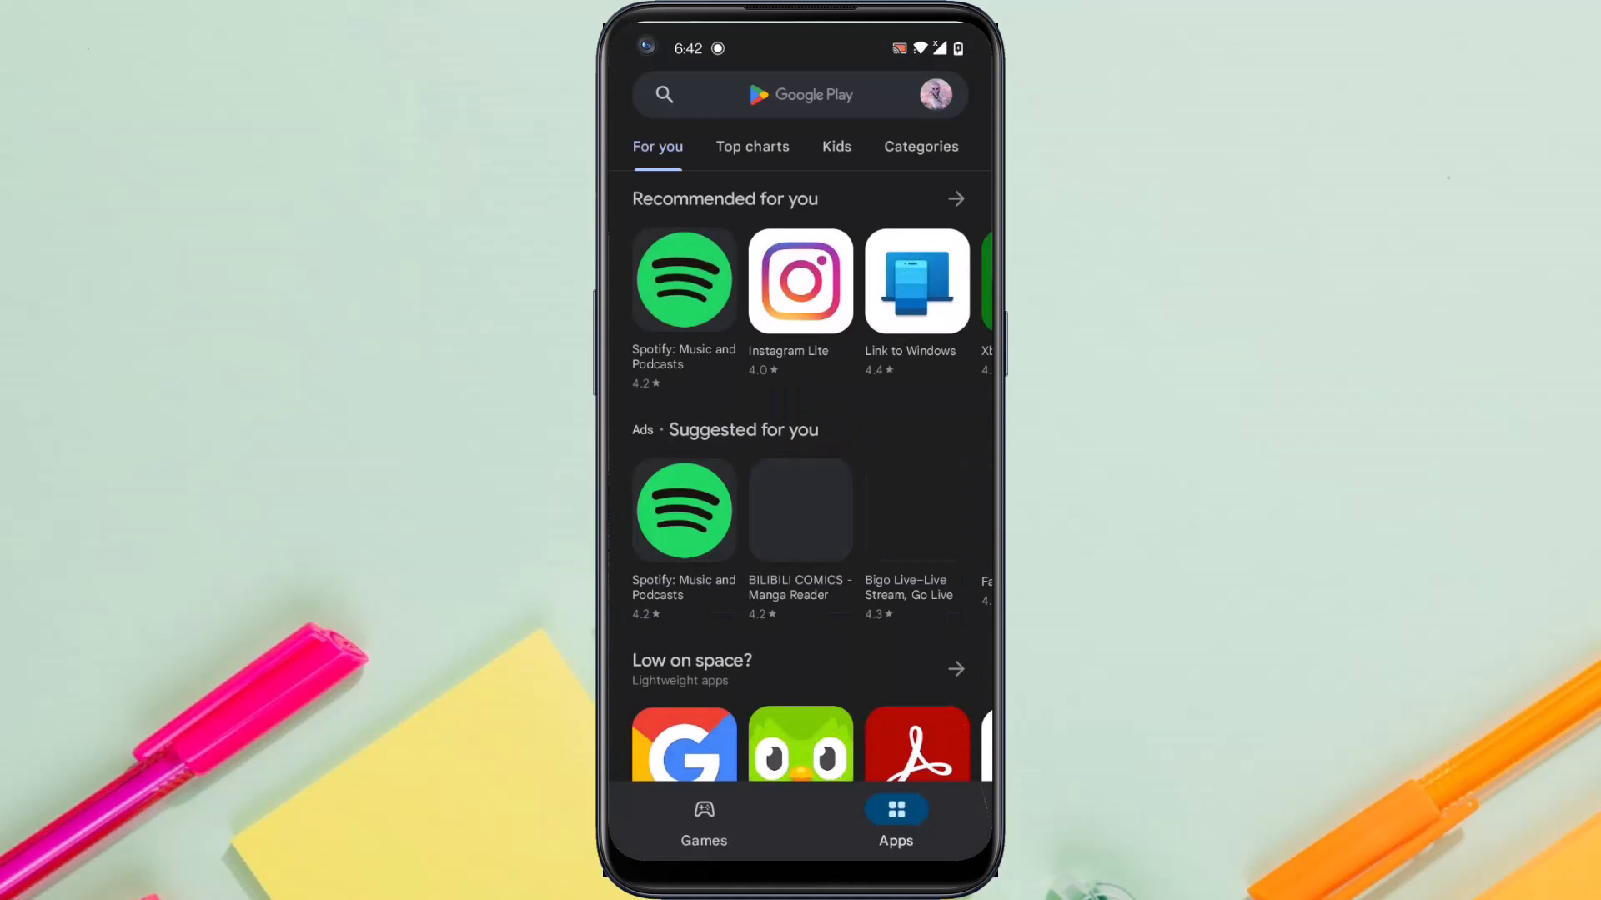
pyautogui.click(796, 95)
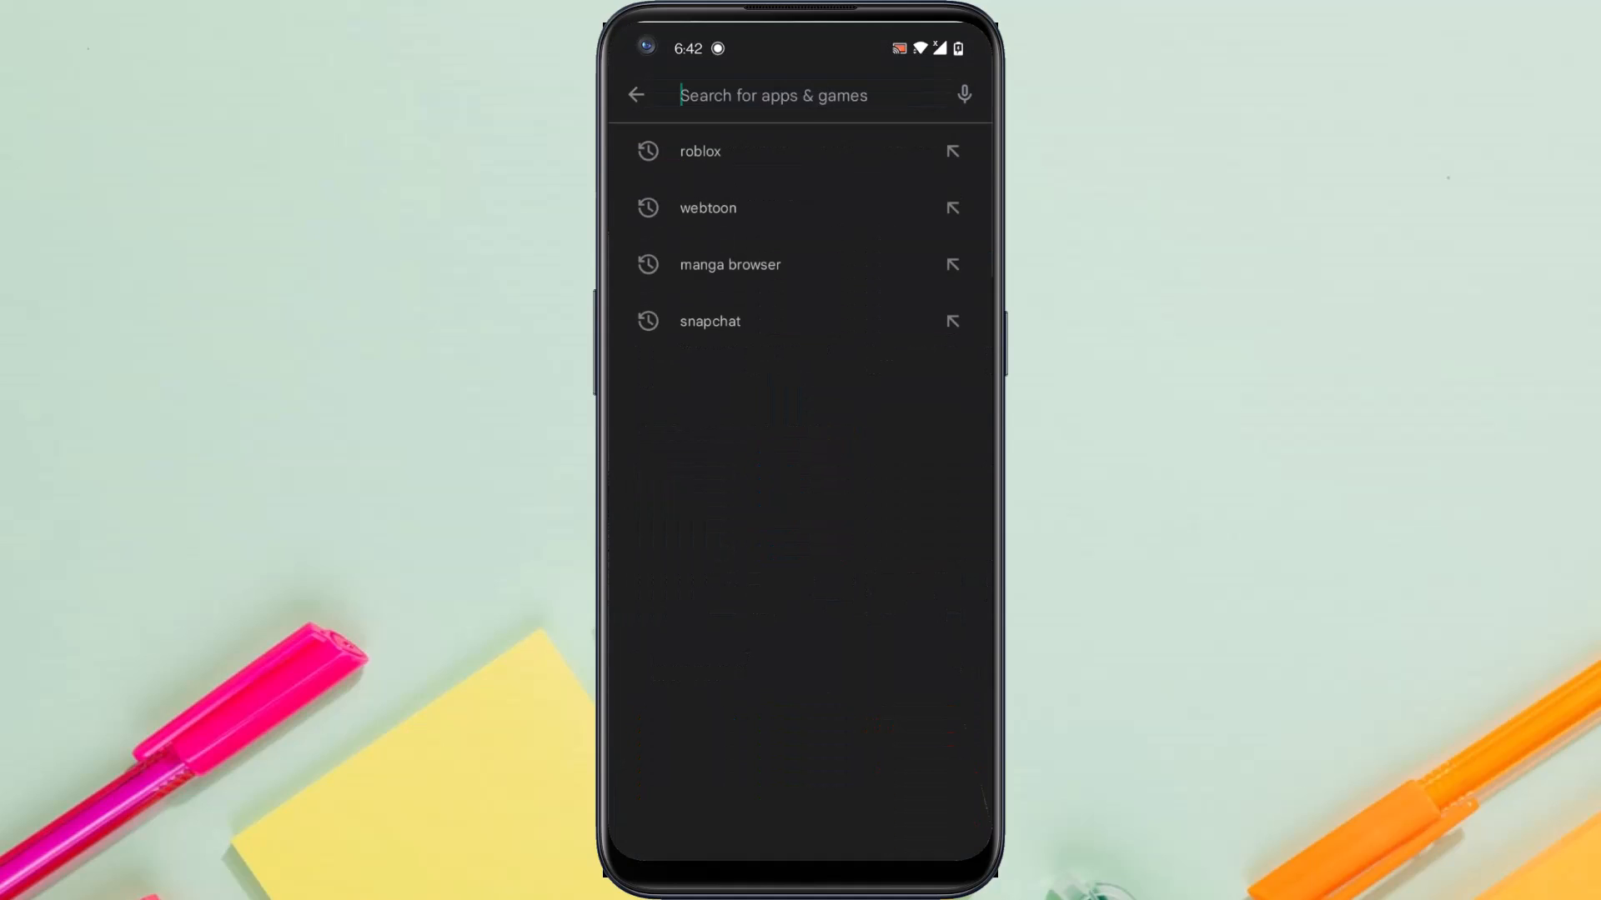
pyautogui.click(773, 95)
pyautogui.write('instagram')
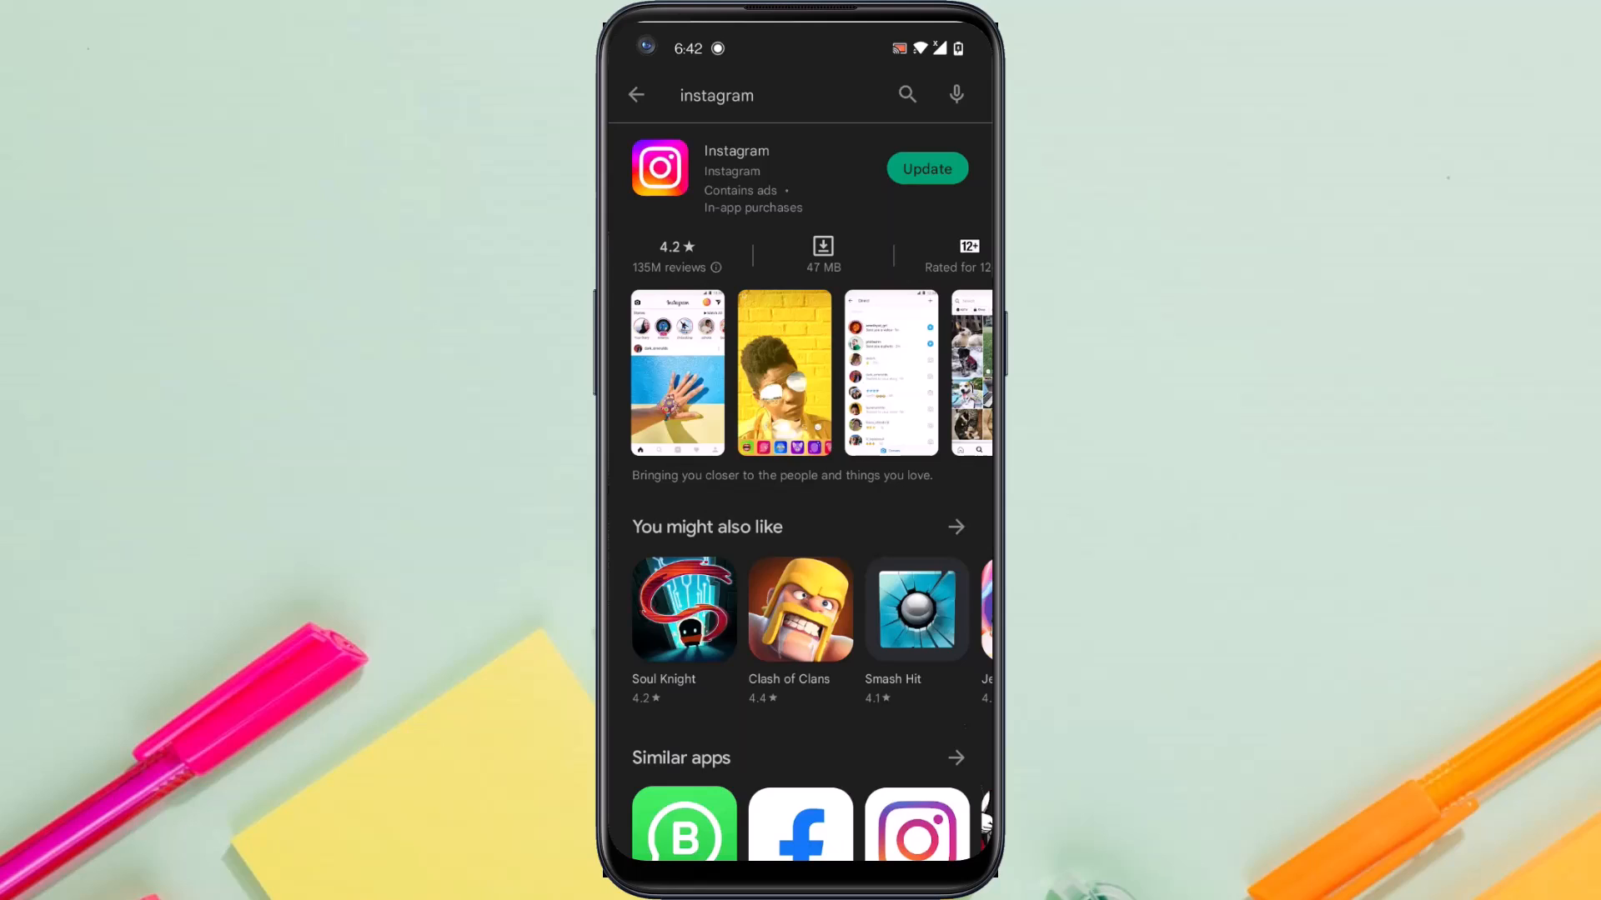
pyautogui.click(924, 169)
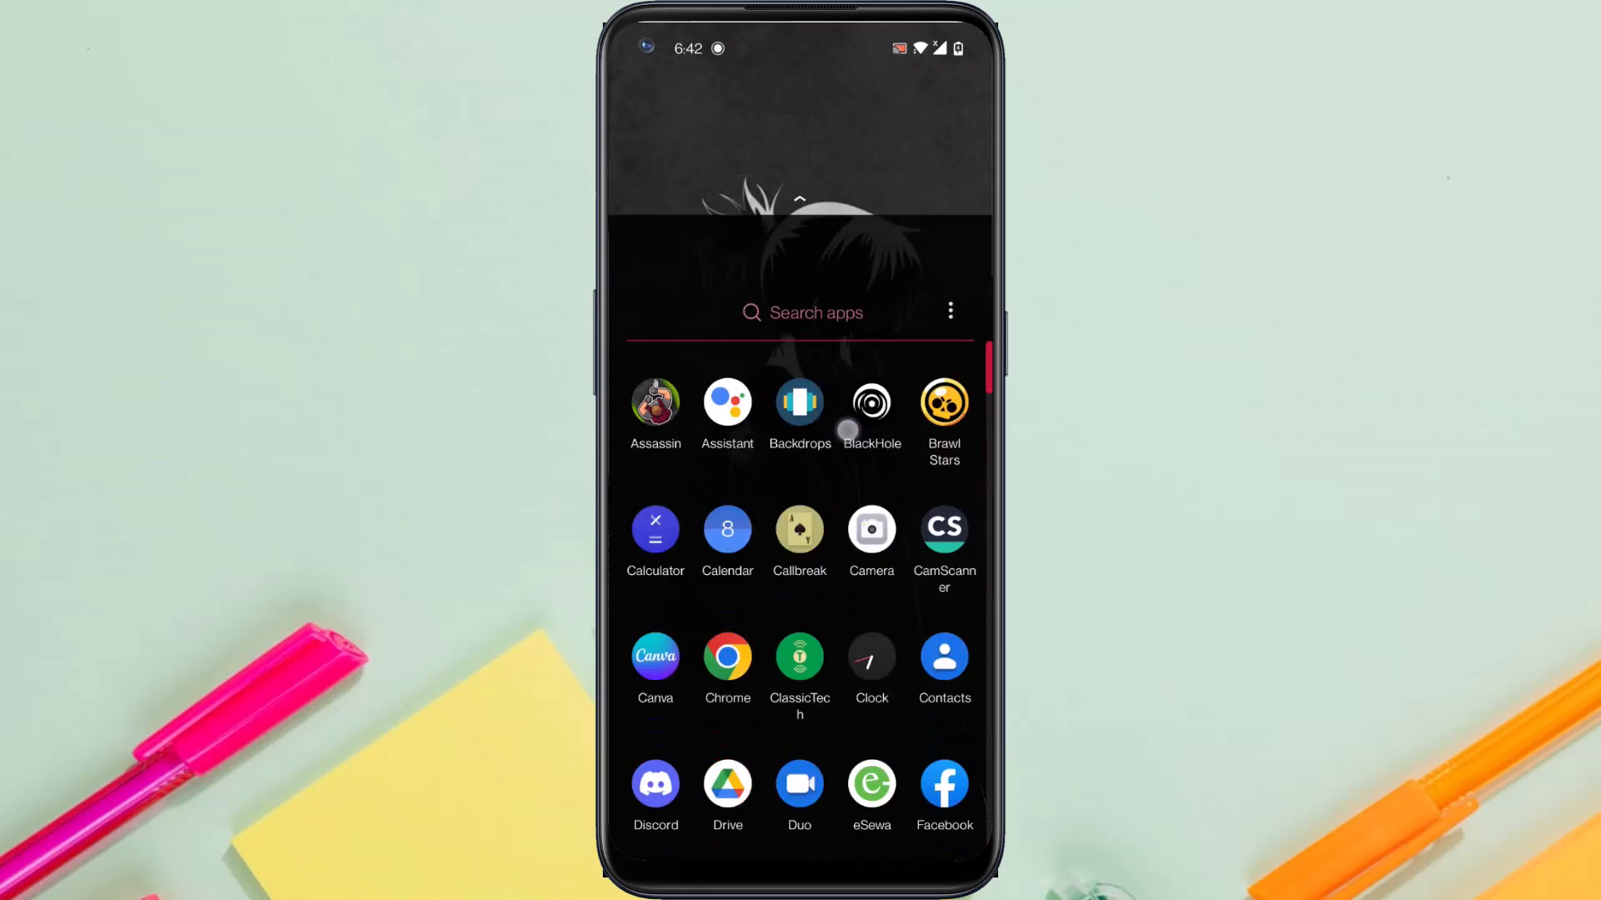
# Step: Scroll down in Settings to reach the Apps & notifications page
pyautogui.scroll(-3)
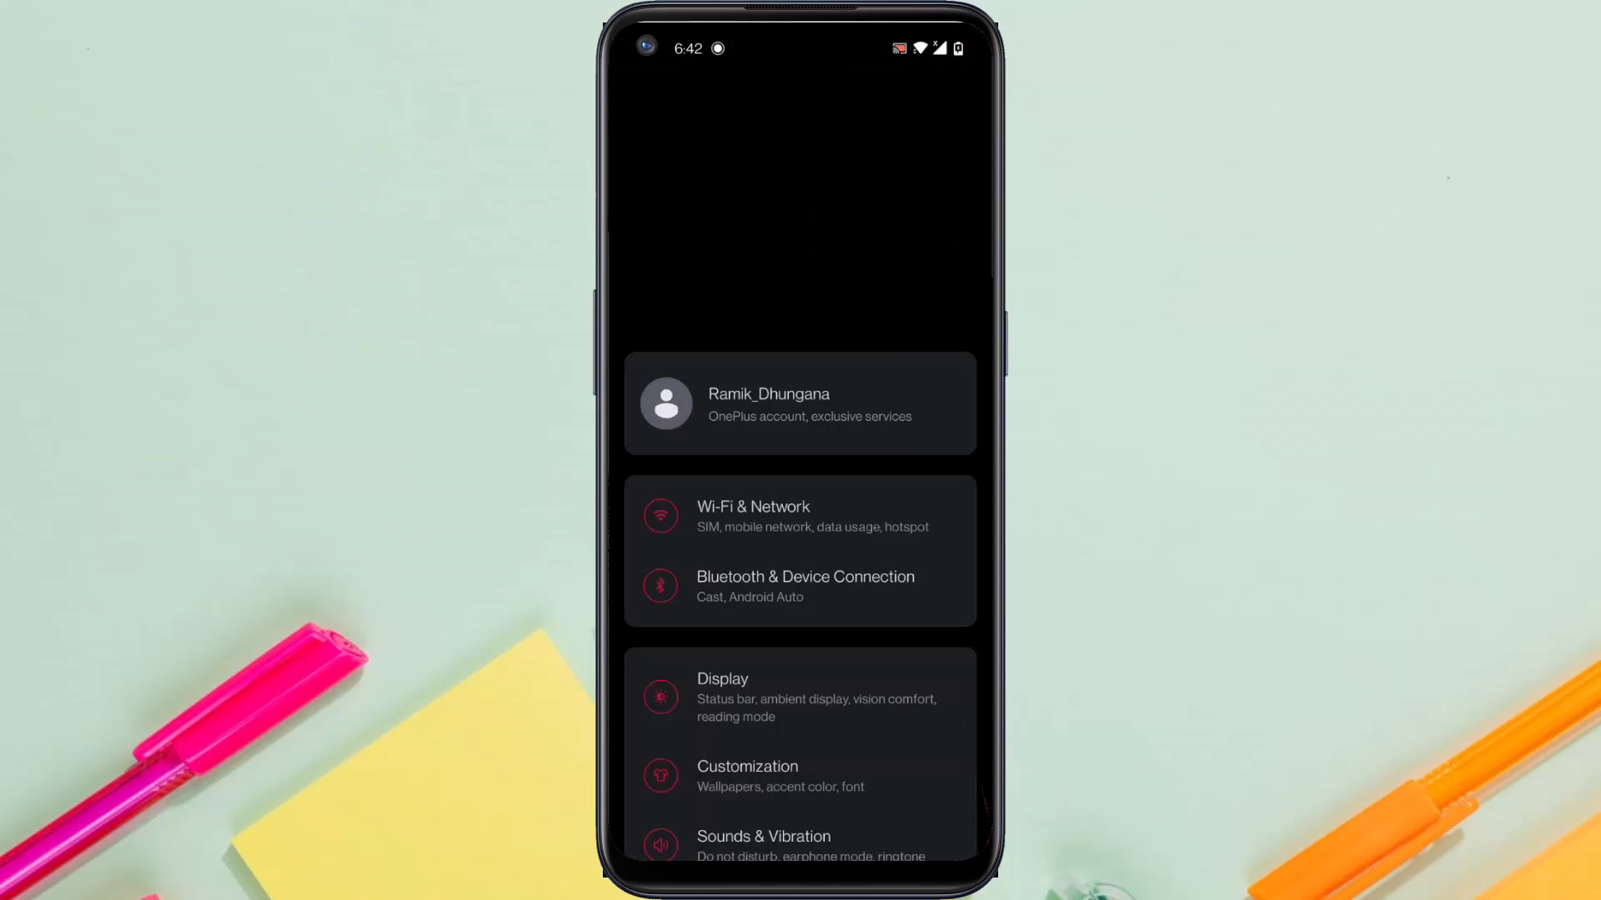
pyautogui.scroll(-3)
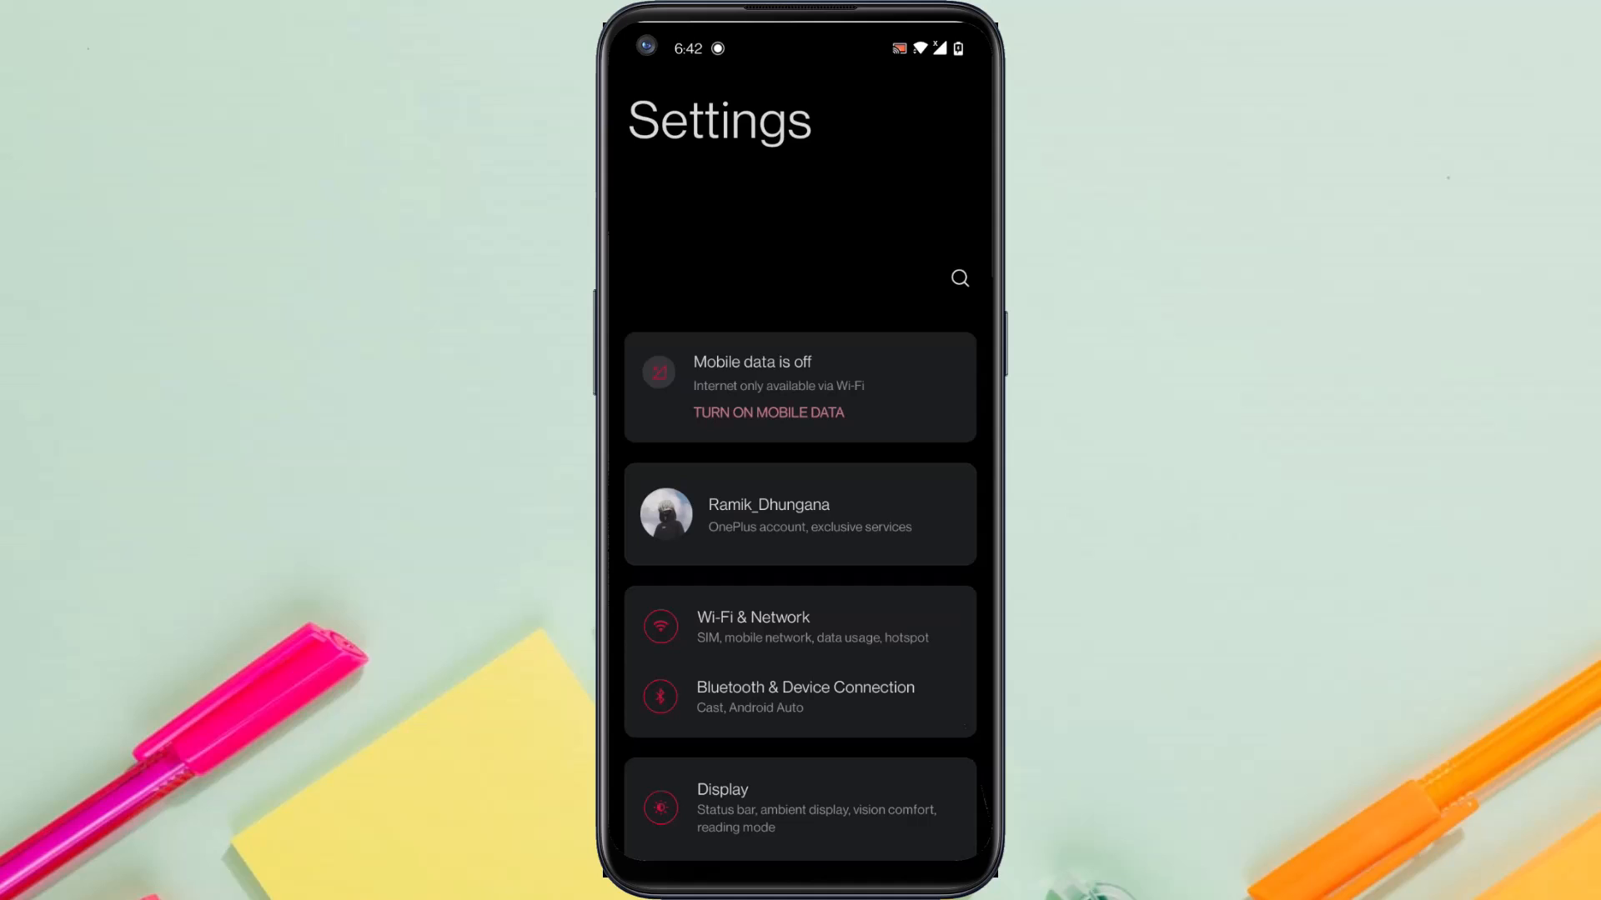
pyautogui.scroll(-3)
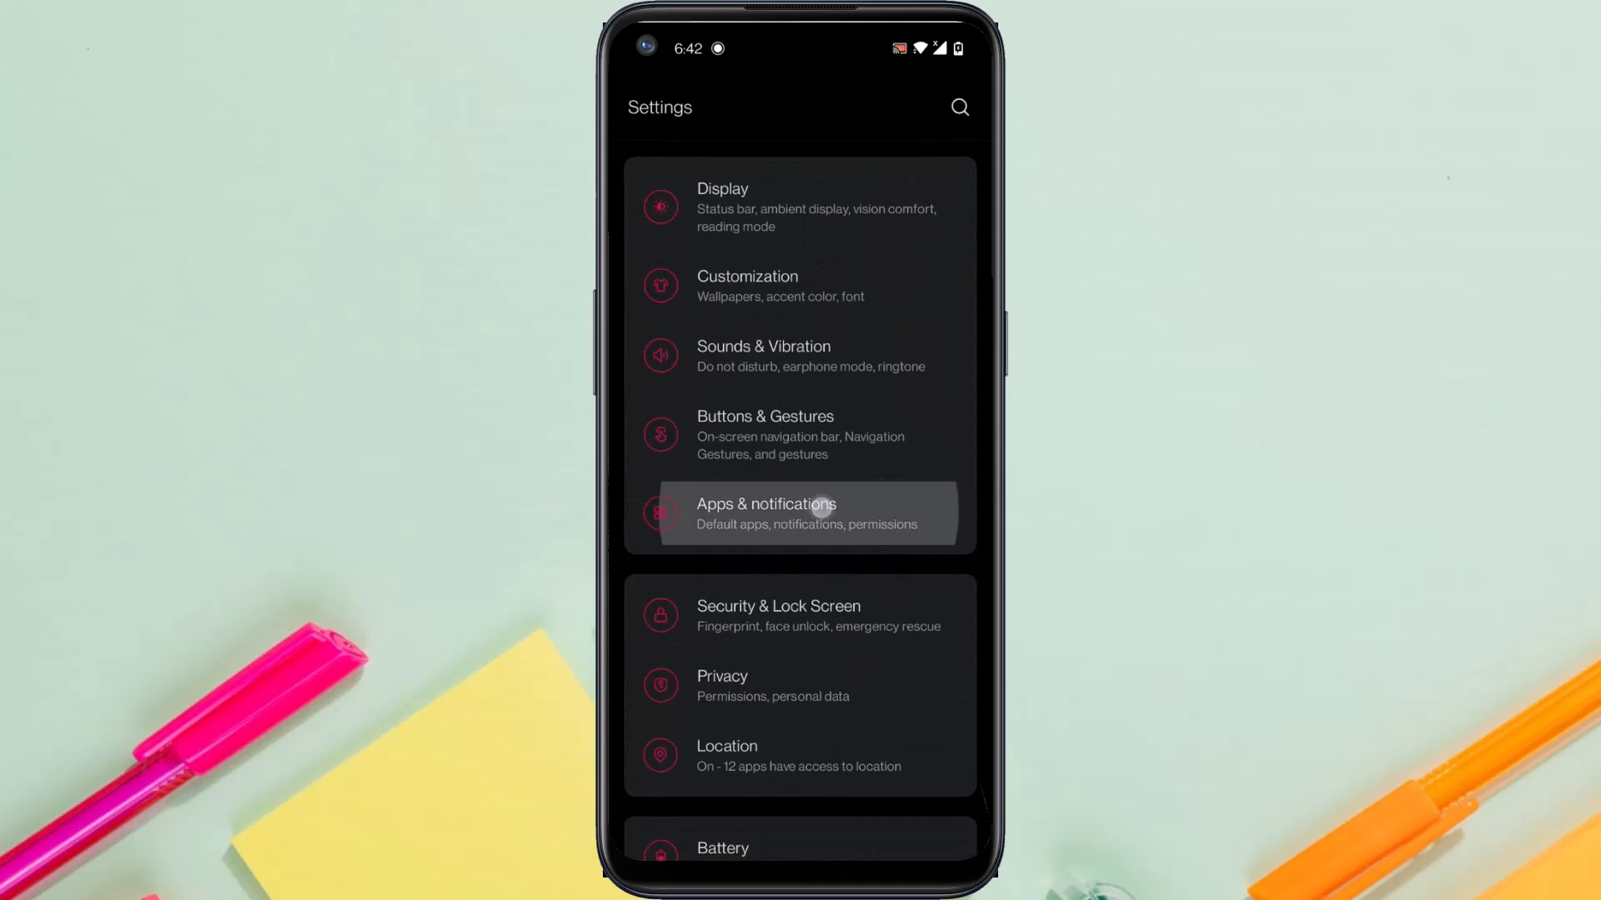
pyautogui.click(800, 514)
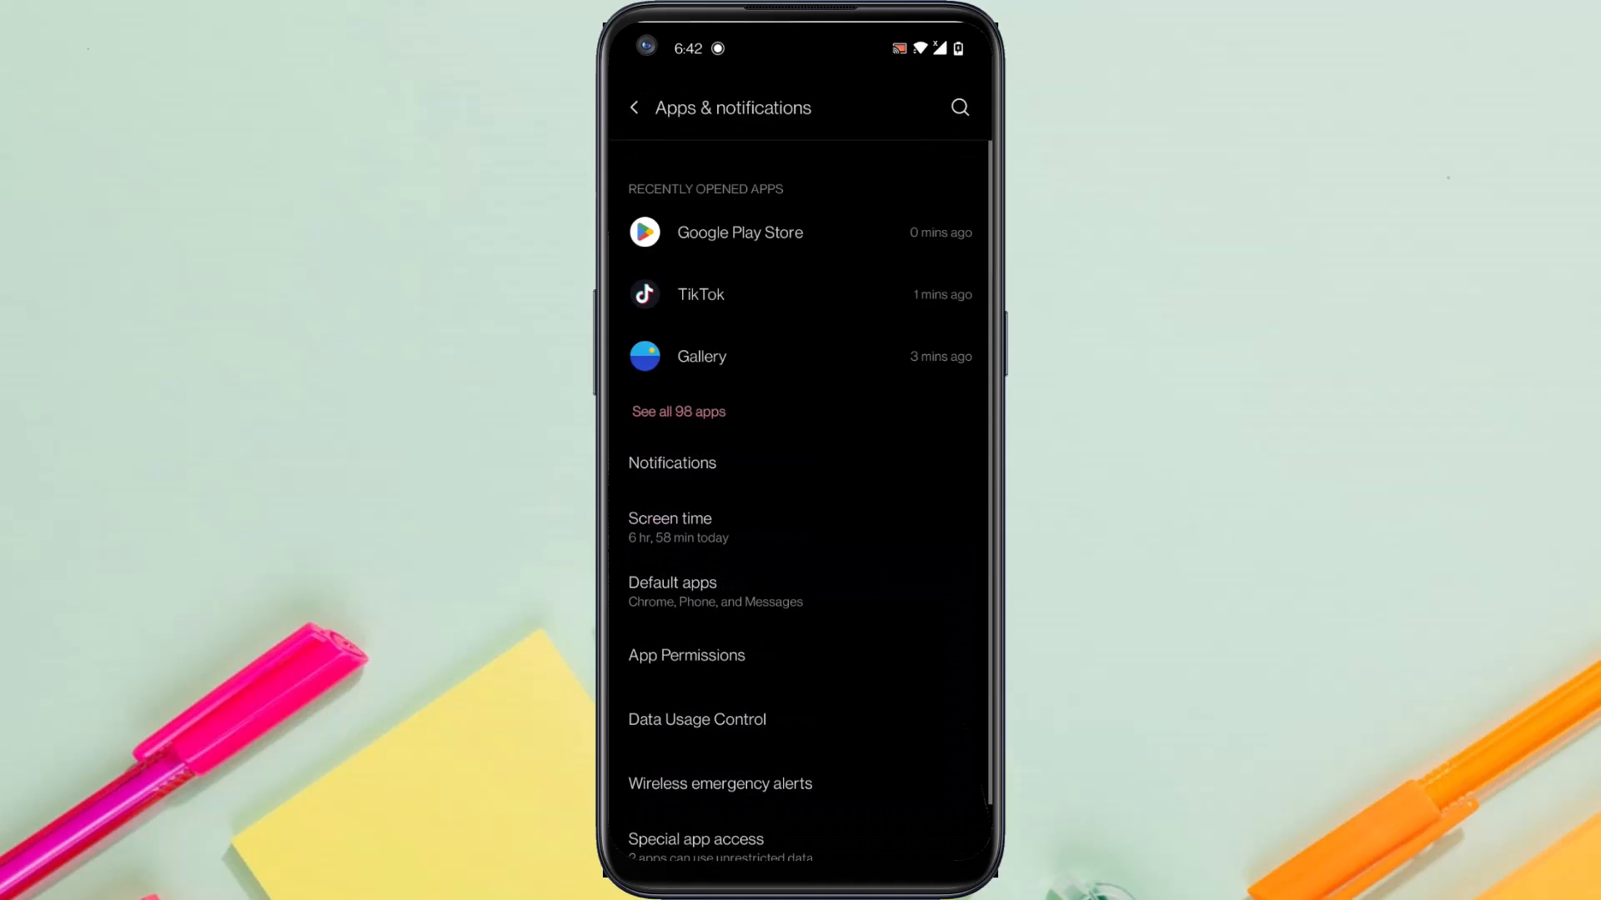
# Step: From the list of all 98 apps, open Instagram's Storage & cache page
pyautogui.click(678, 411)
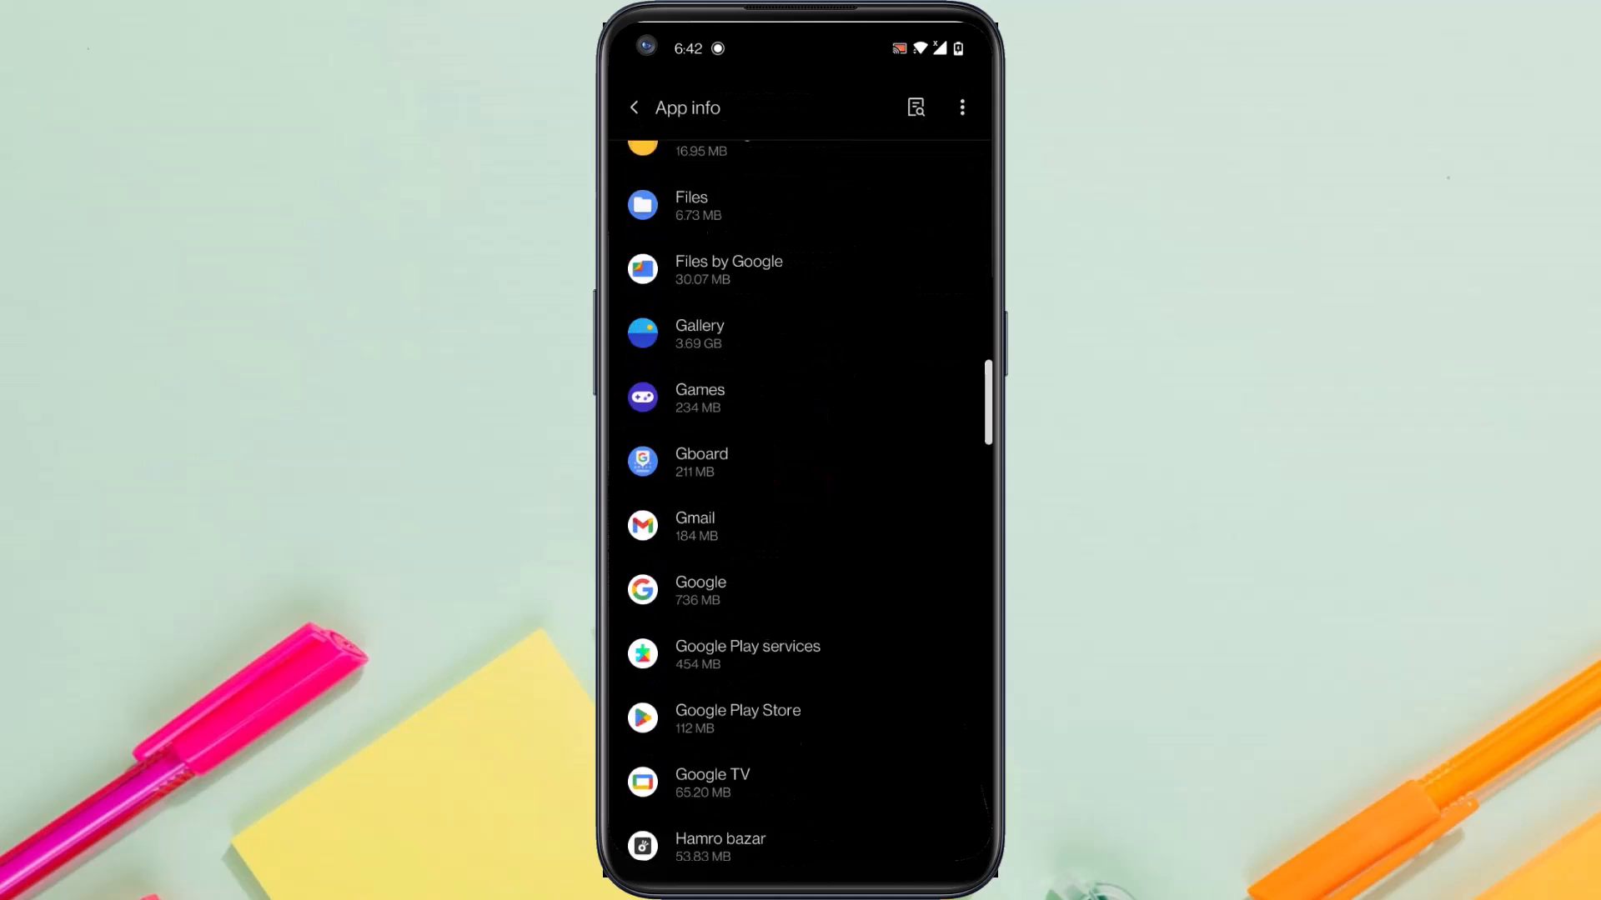
pyautogui.scroll(-3)
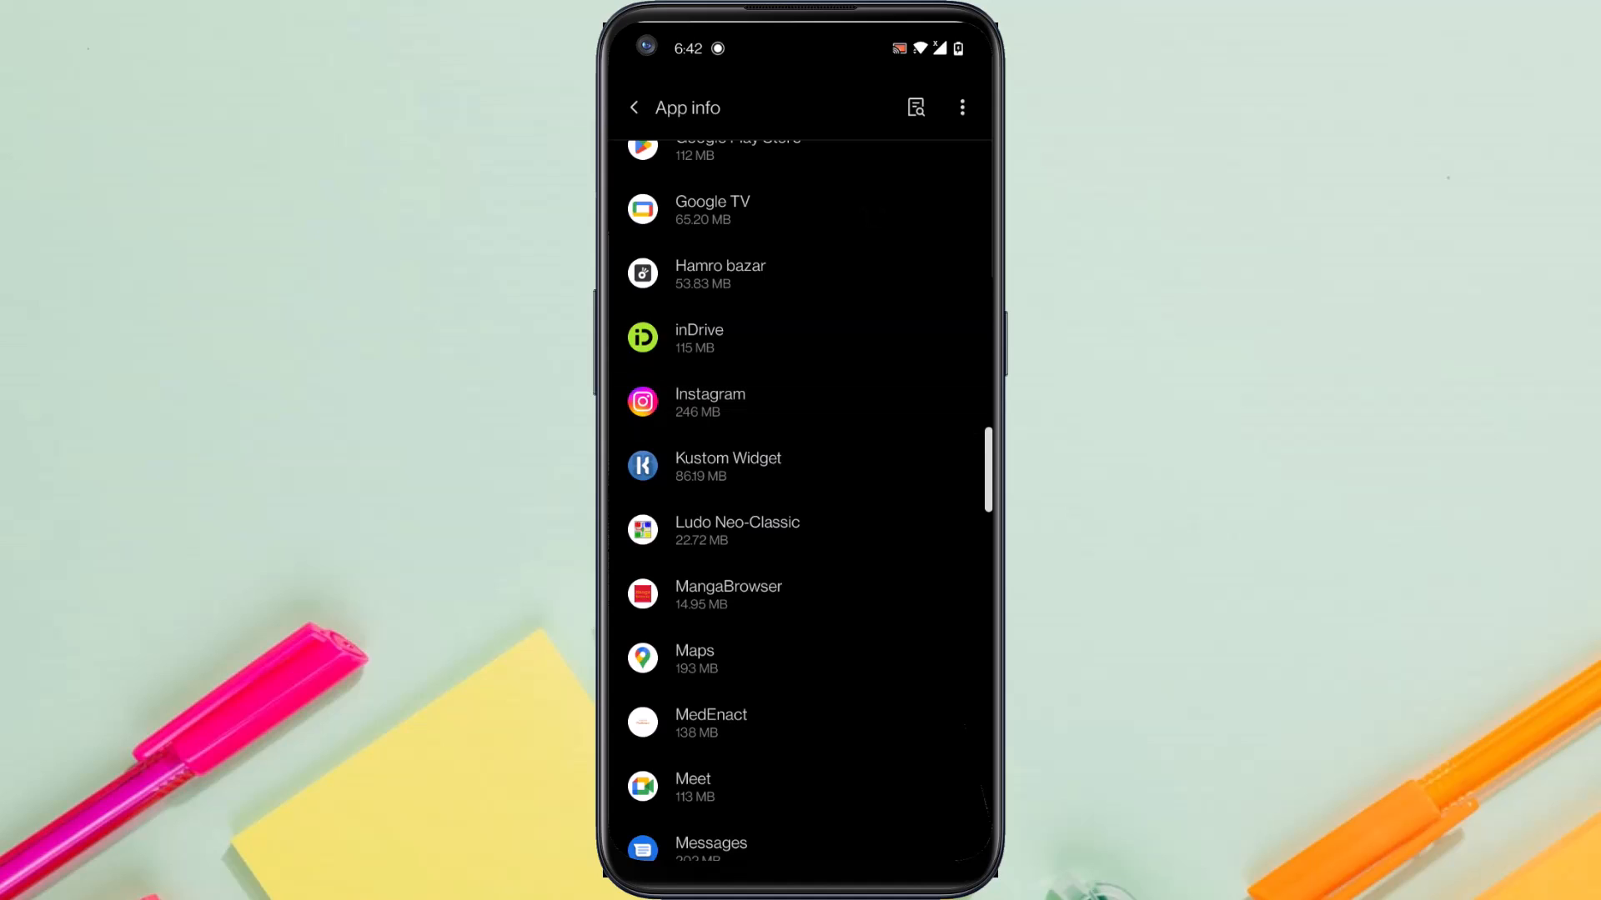
pyautogui.click(709, 401)
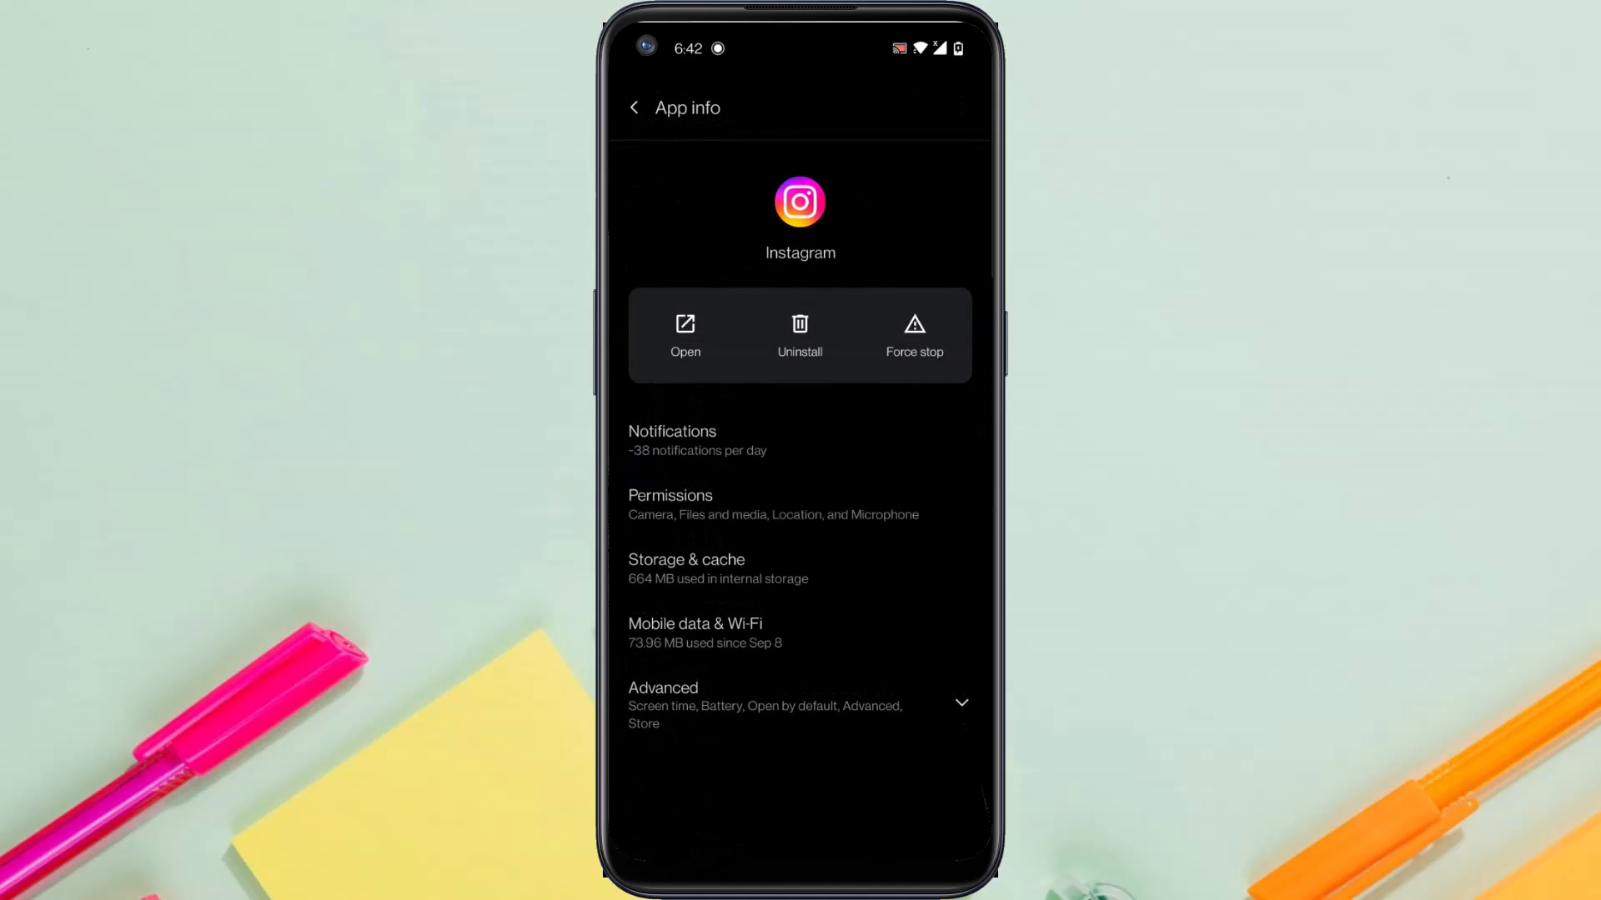
pyautogui.click(686, 569)
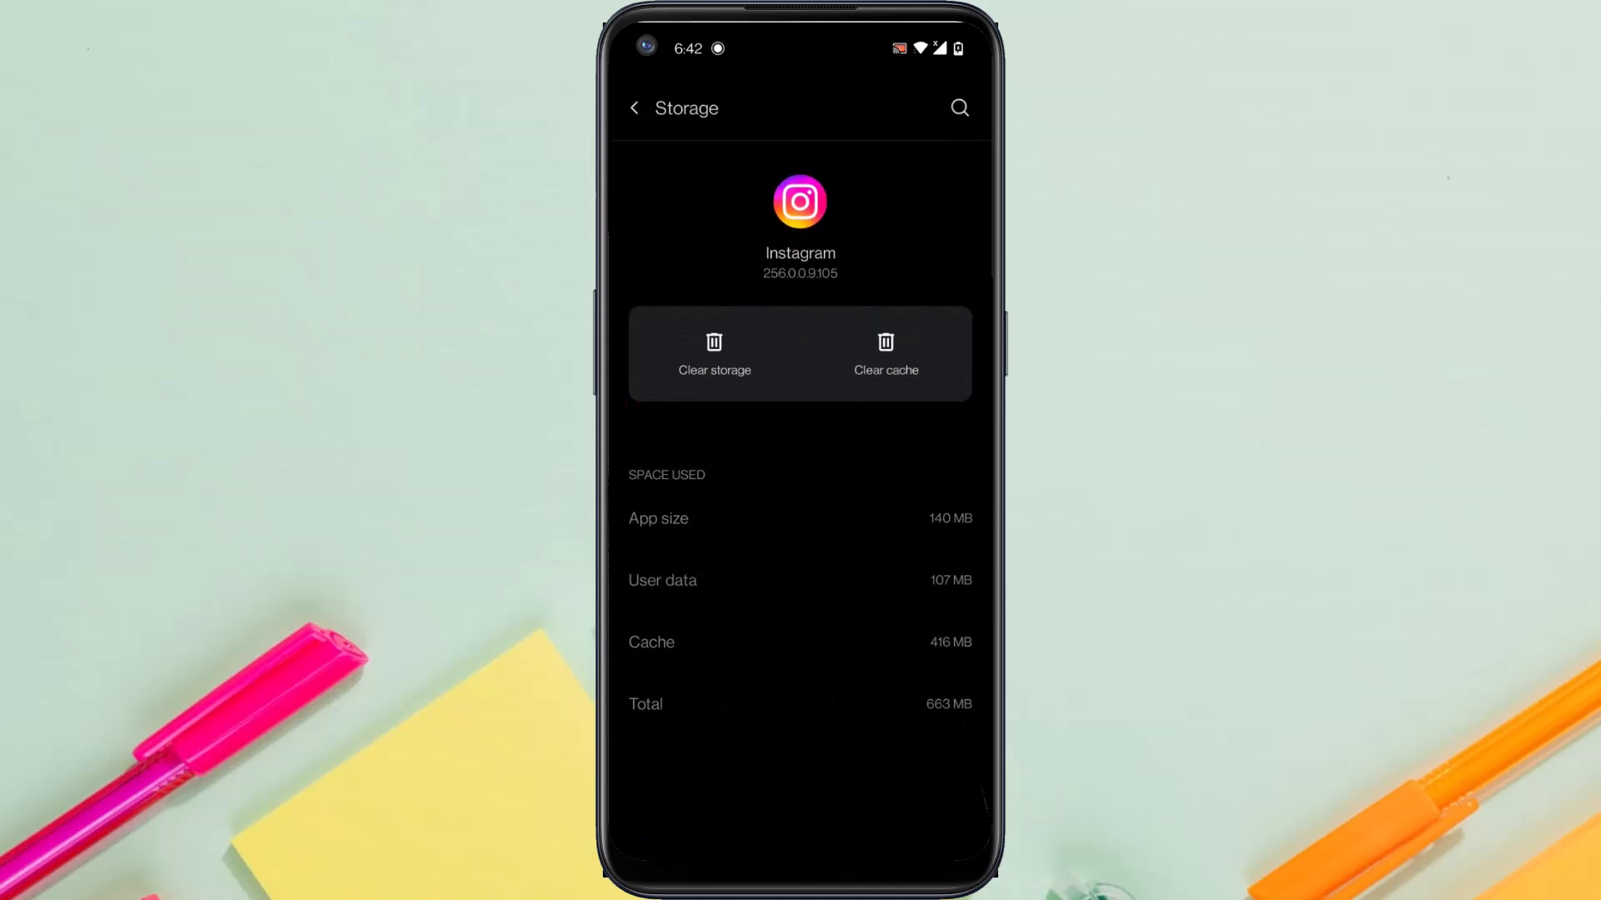